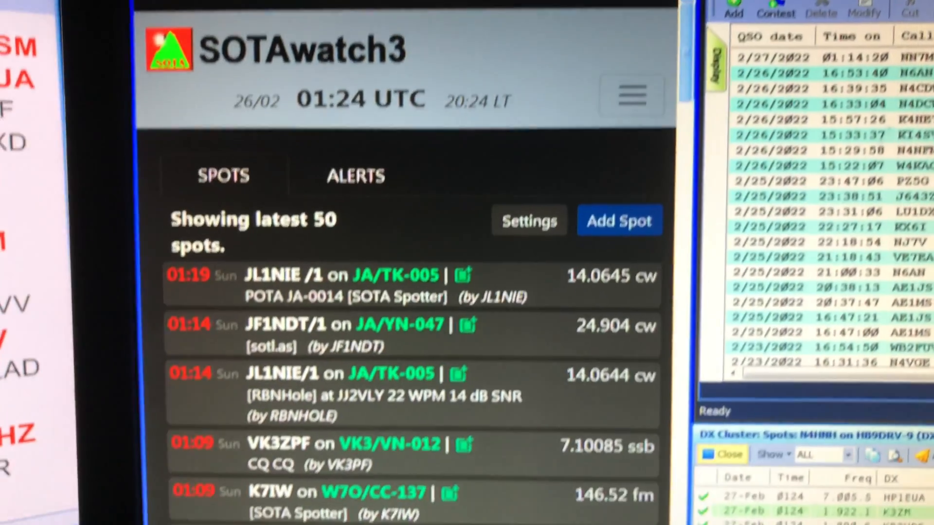
pyautogui.scroll(-3)
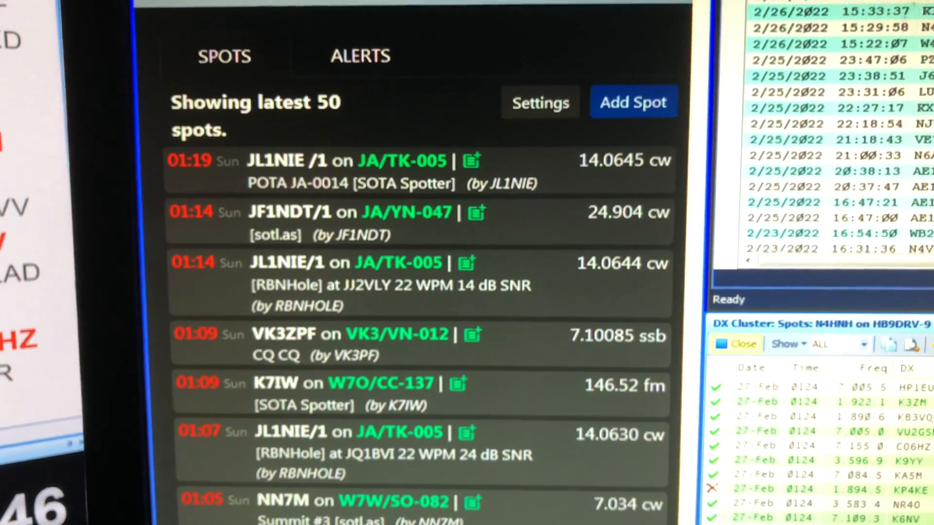
pyautogui.scroll(-3)
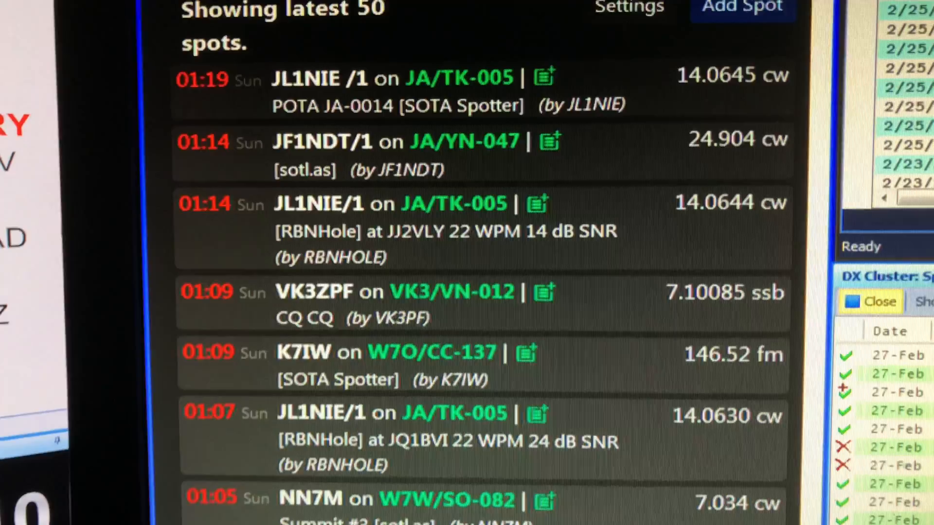
pyautogui.scroll(-3)
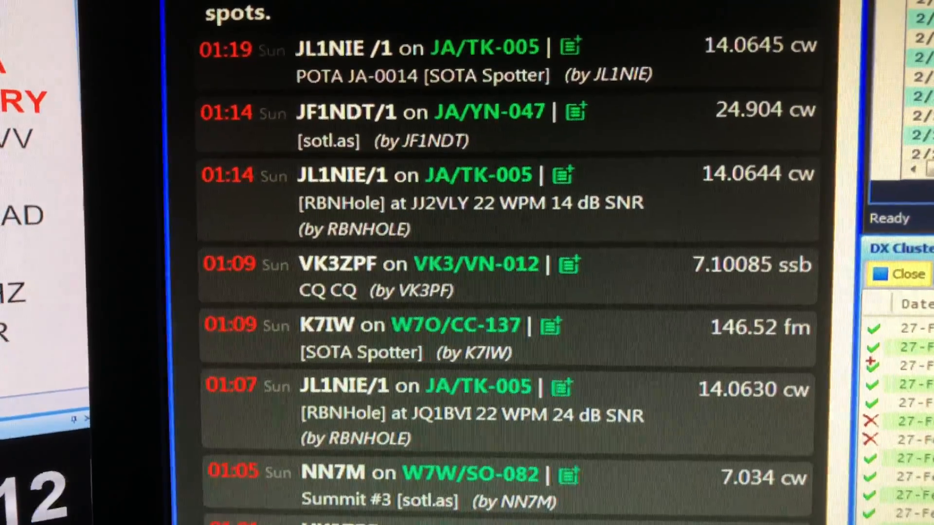